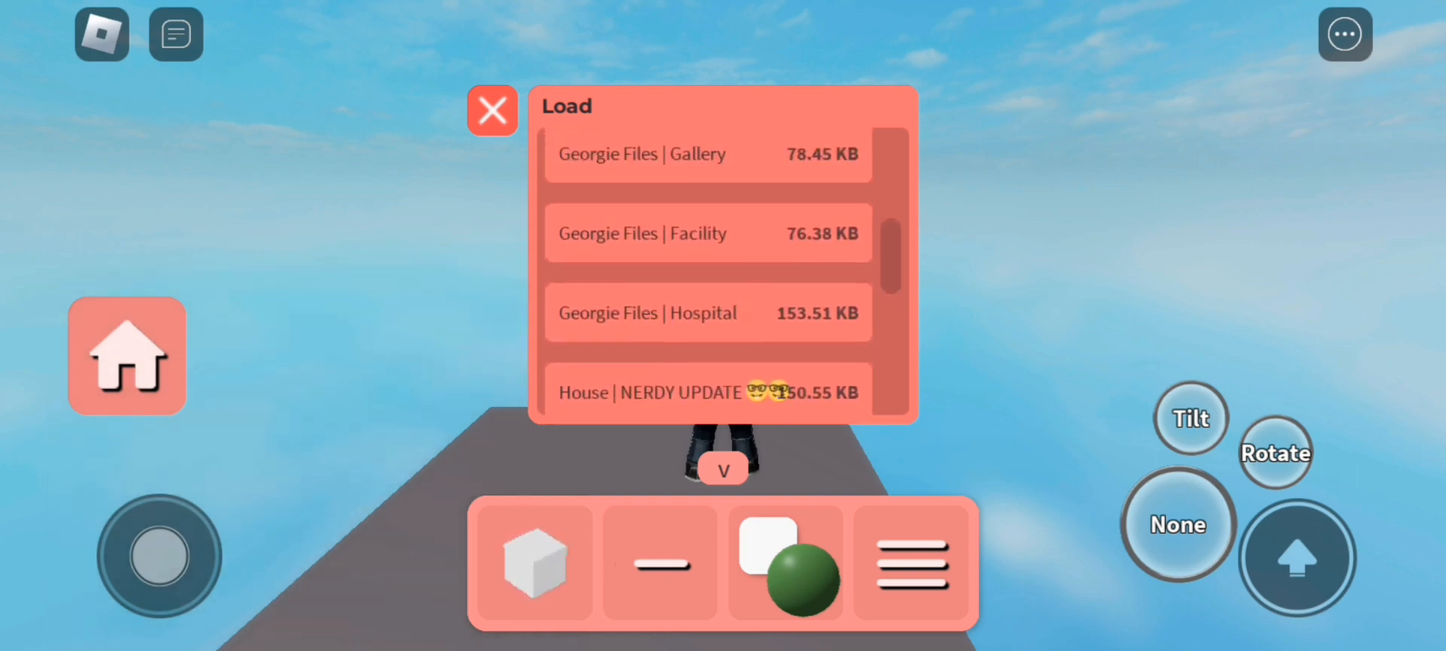
# - Load a saved build from the Load panel and bring up the Play mode list
pyautogui.click(492, 110)
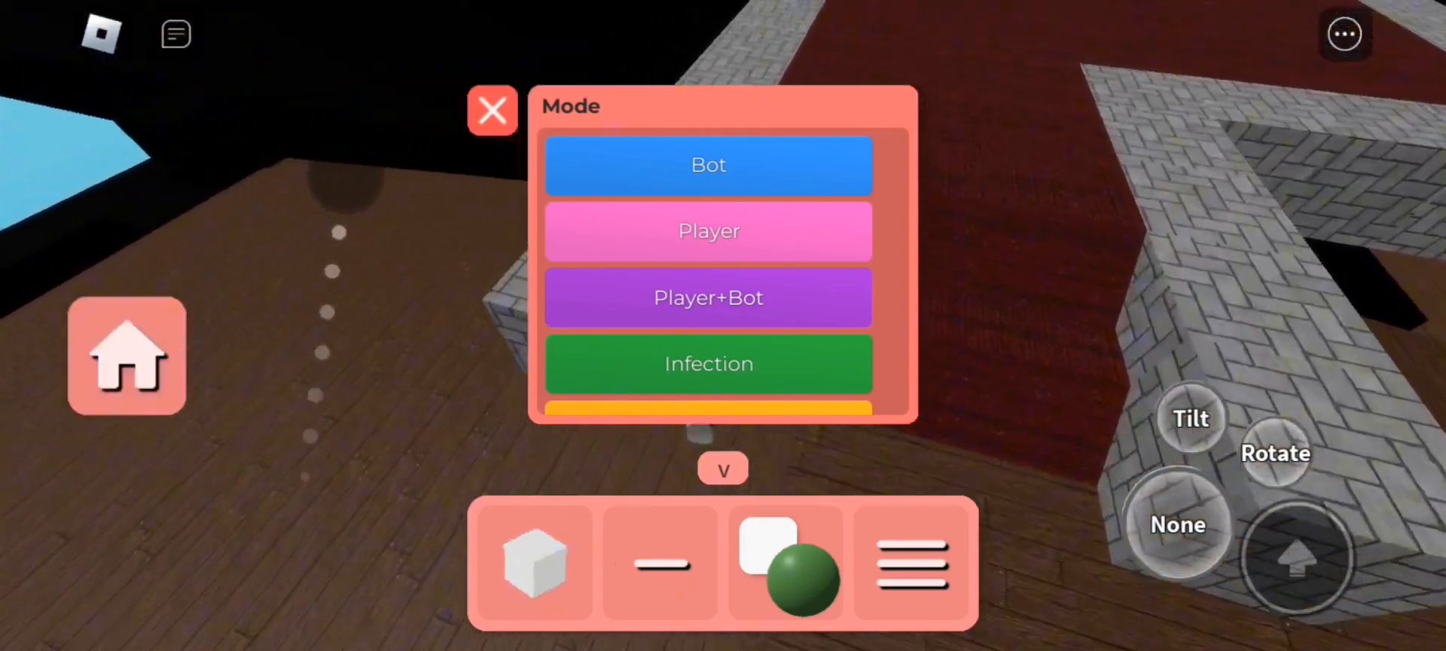
pyautogui.click(491, 110)
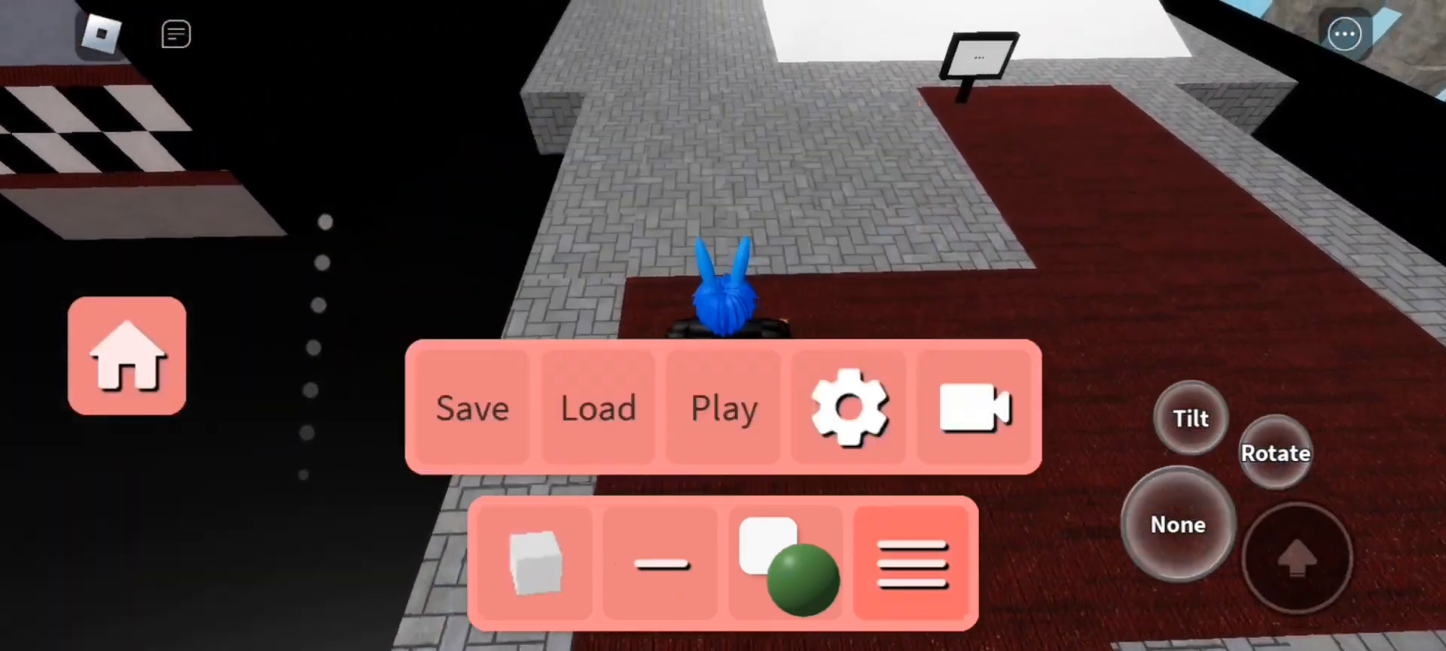
pyautogui.click(845, 406)
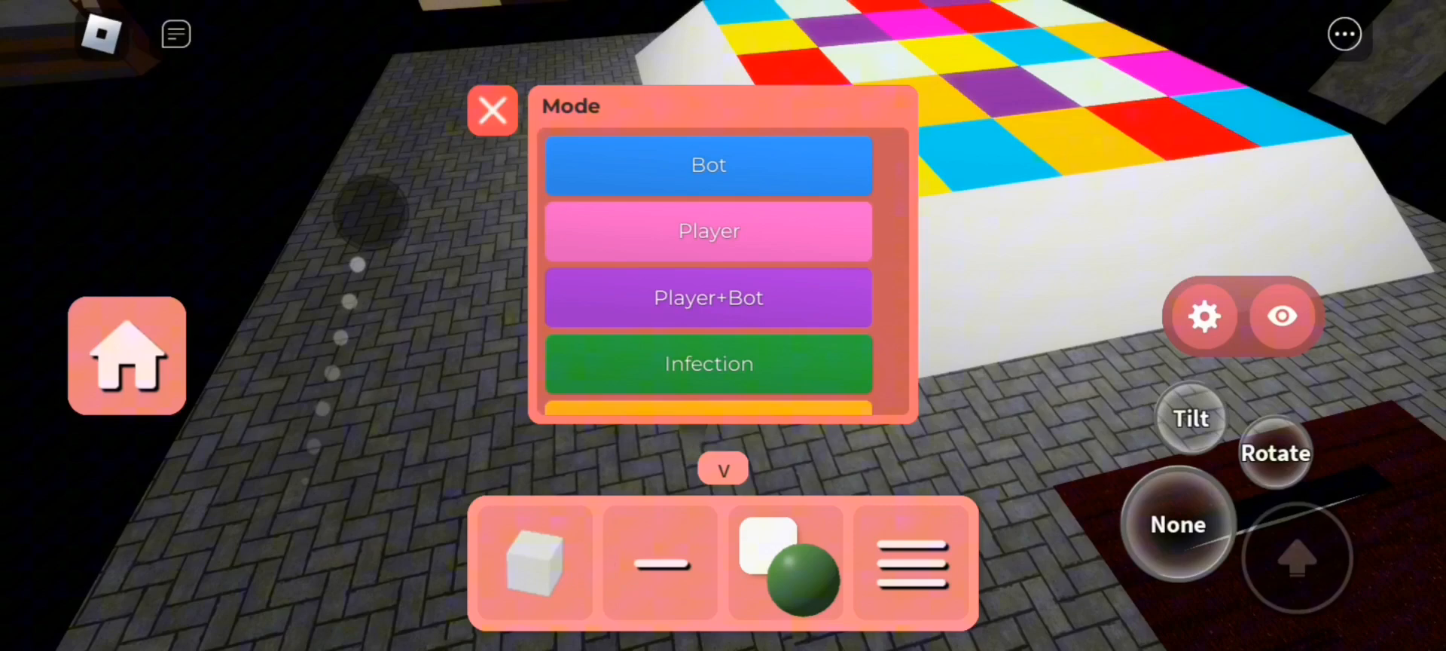